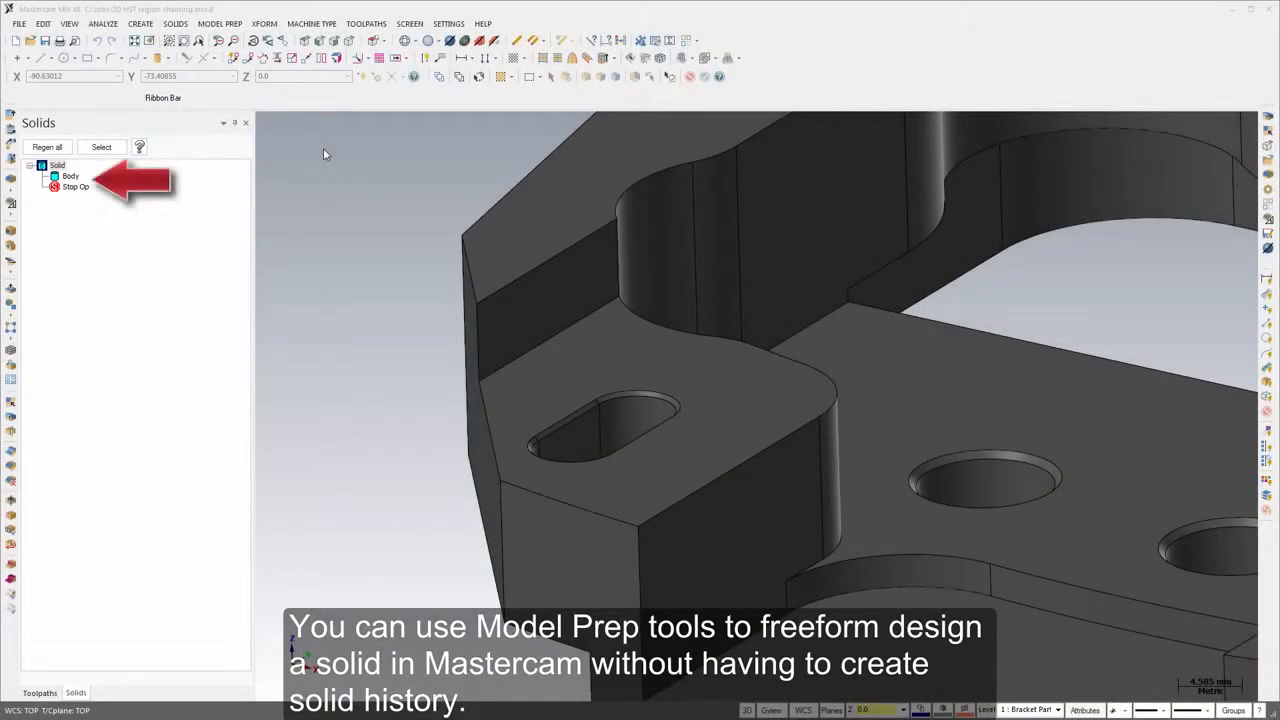
Step: Use Push-Pull to offset the pocket faces and push the boss walls outward
click(220, 24)
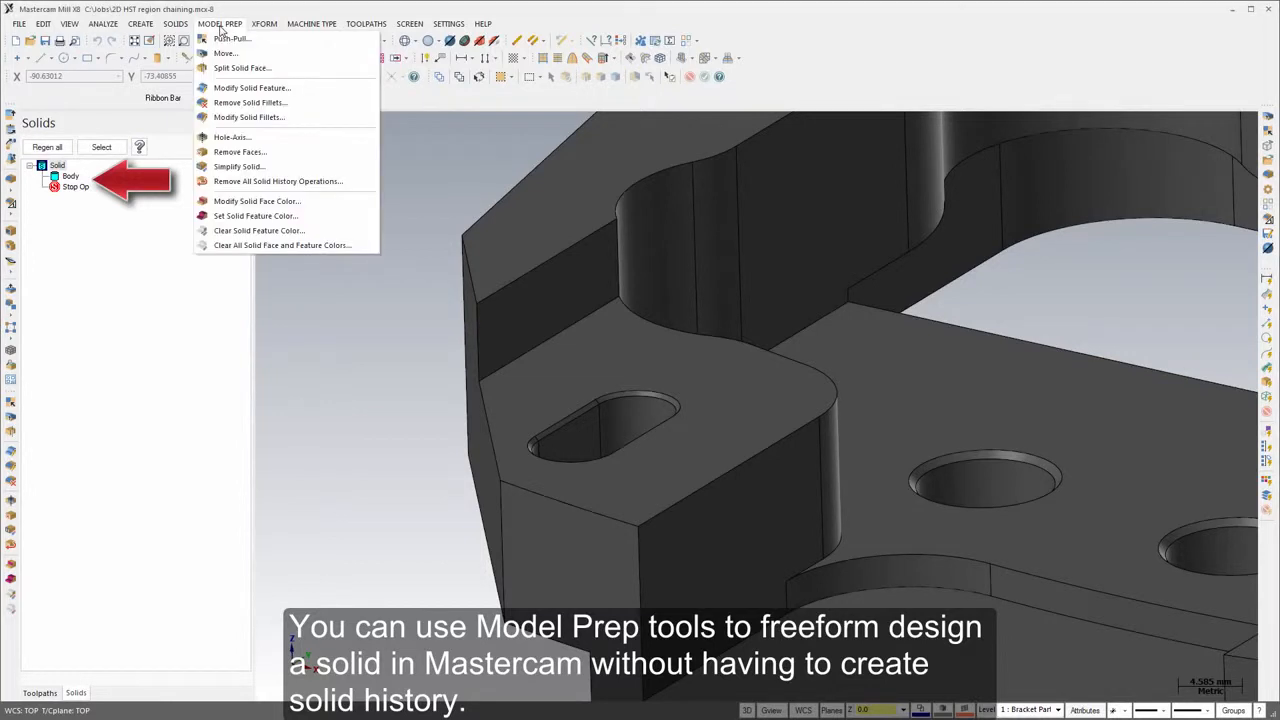
click(224, 52)
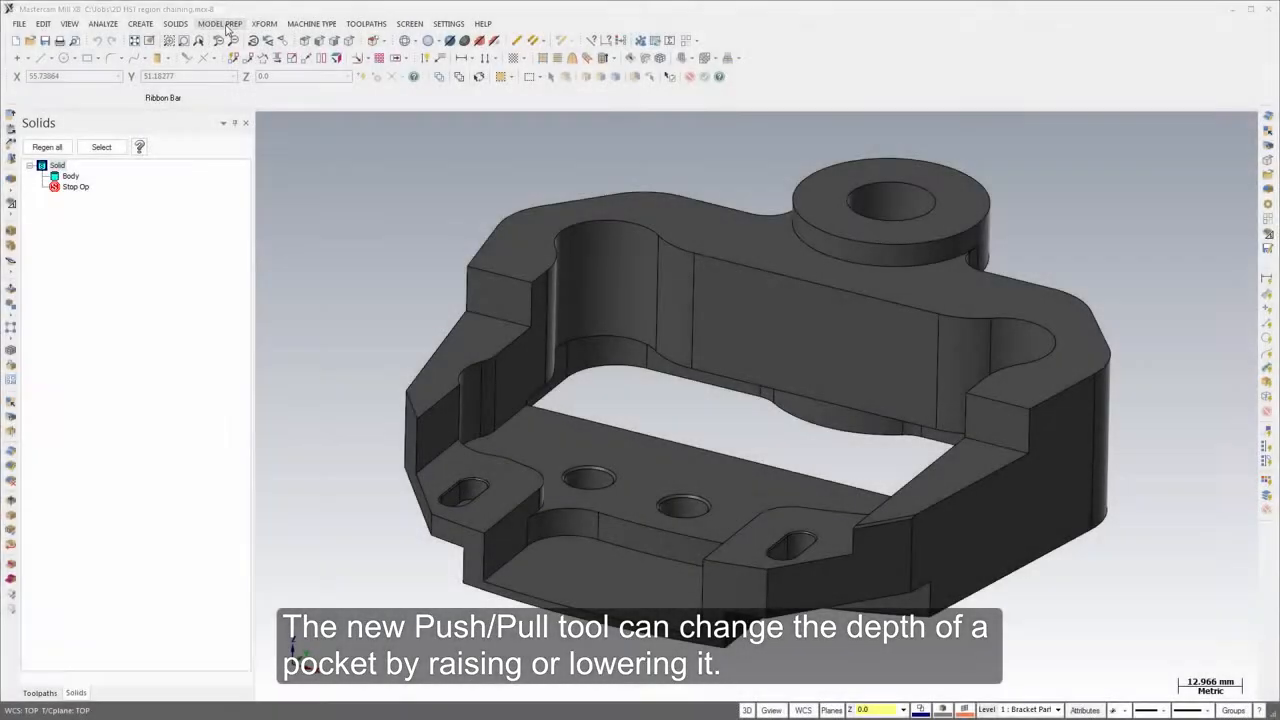
click(220, 24)
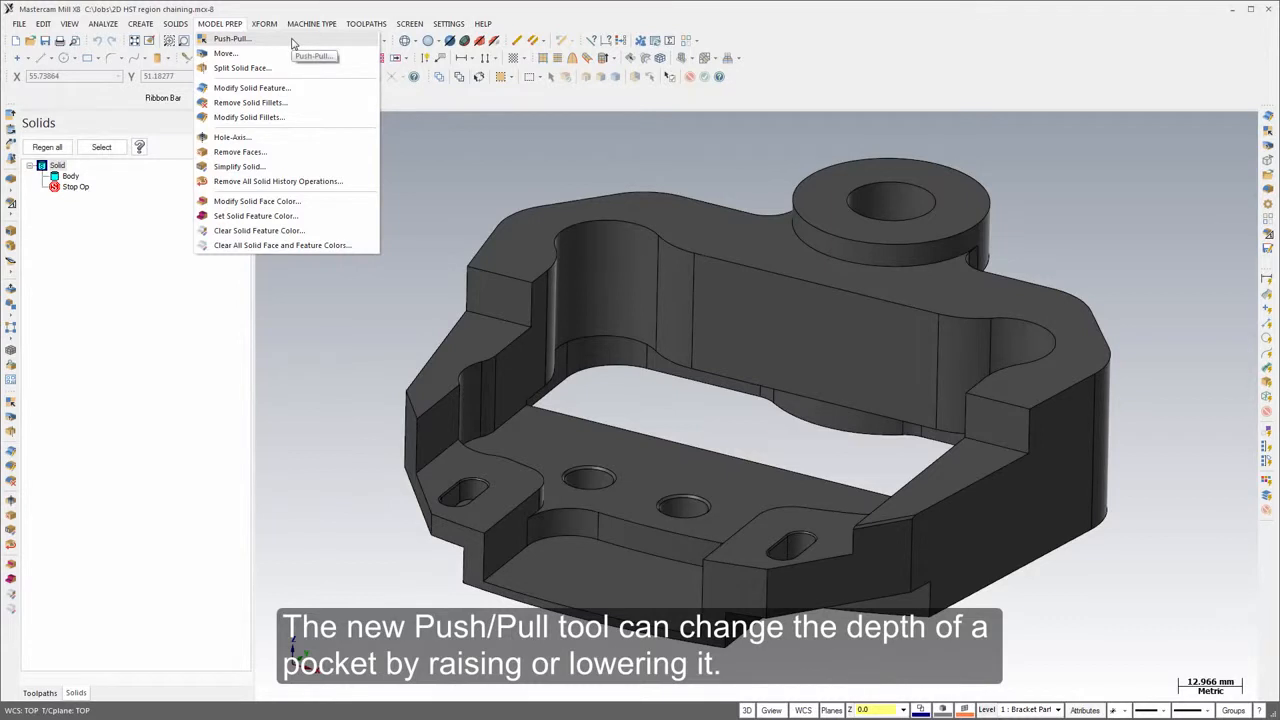
click(232, 38)
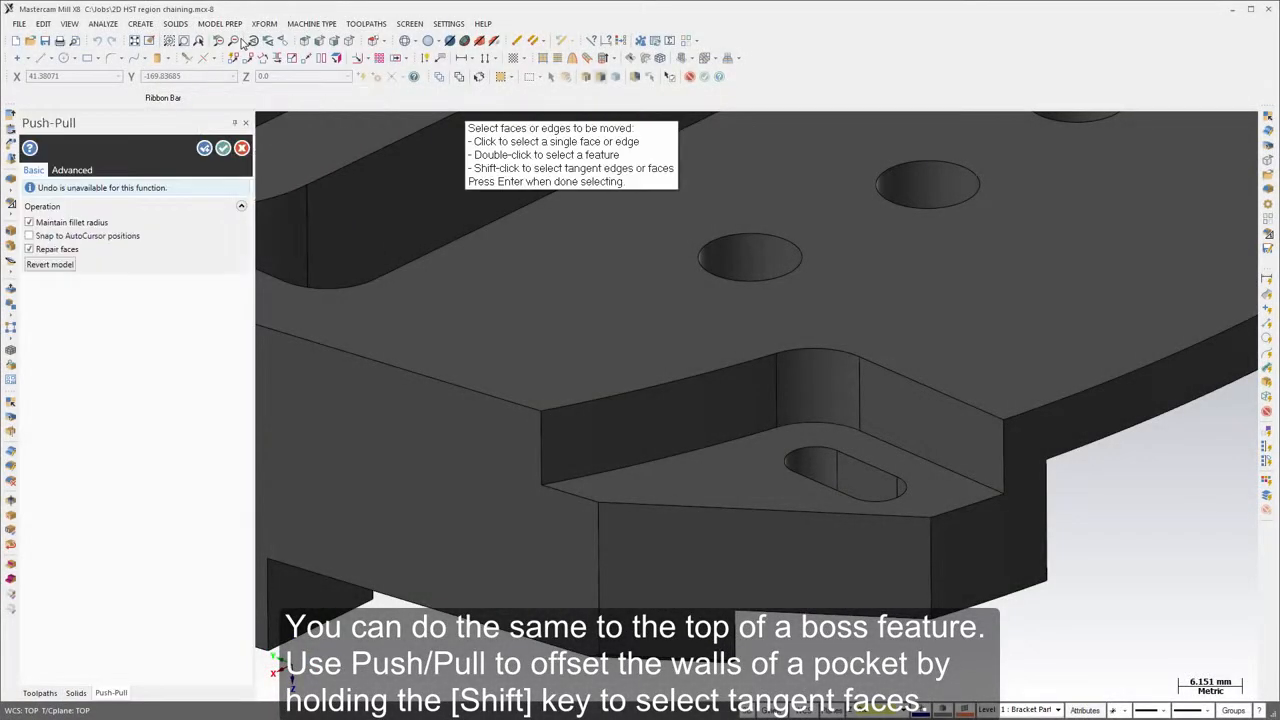
click(640, 444)
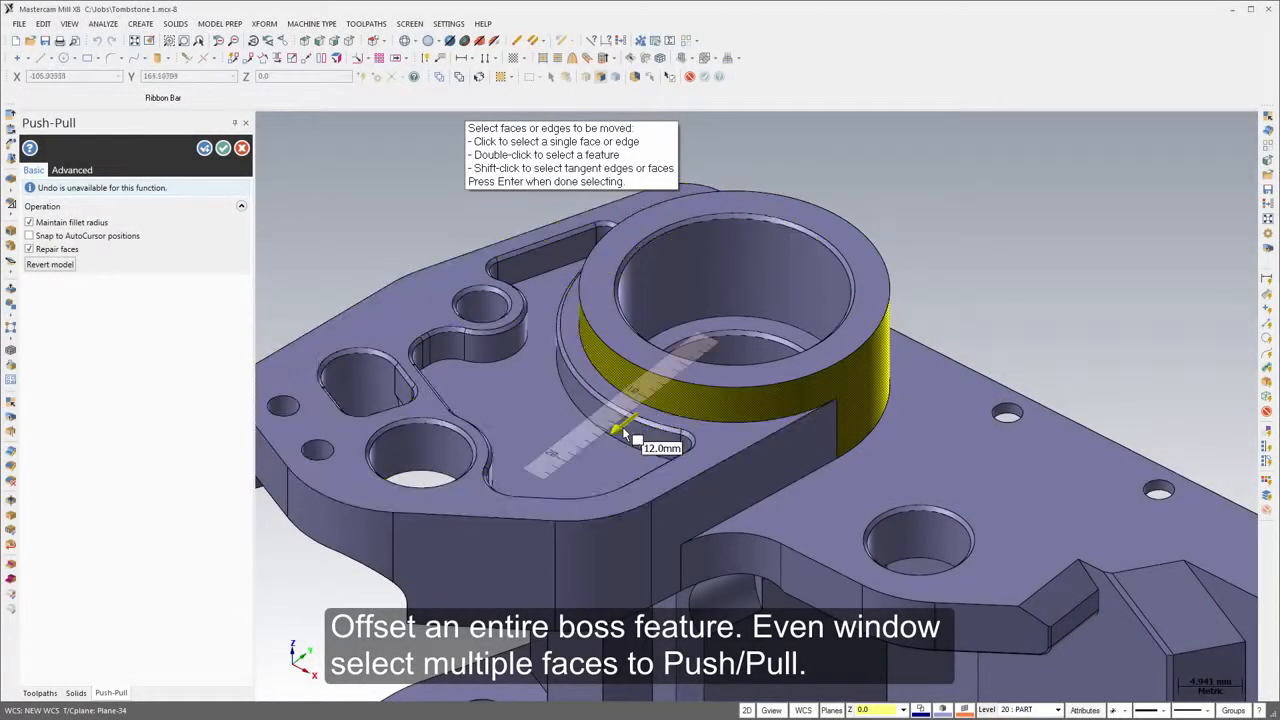
drag(624, 424, 590, 456)
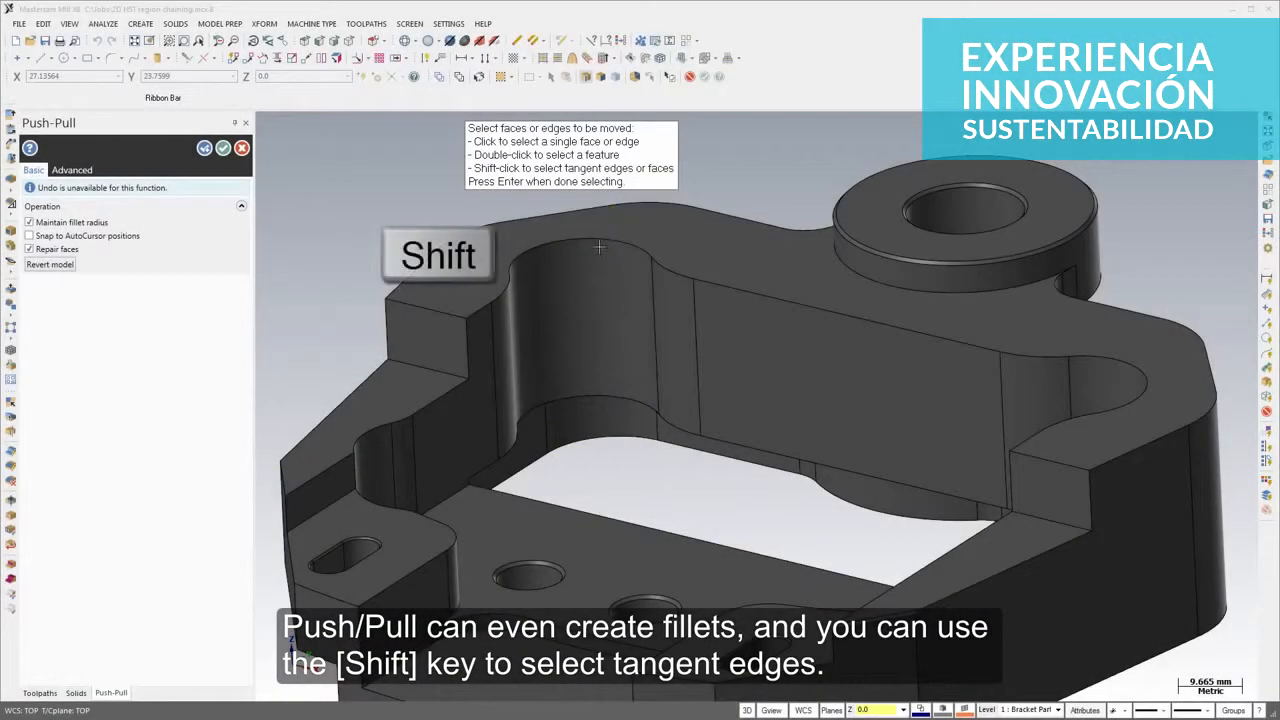
Step: Create a fillet along the chain of tangent top edges
click(570, 236)
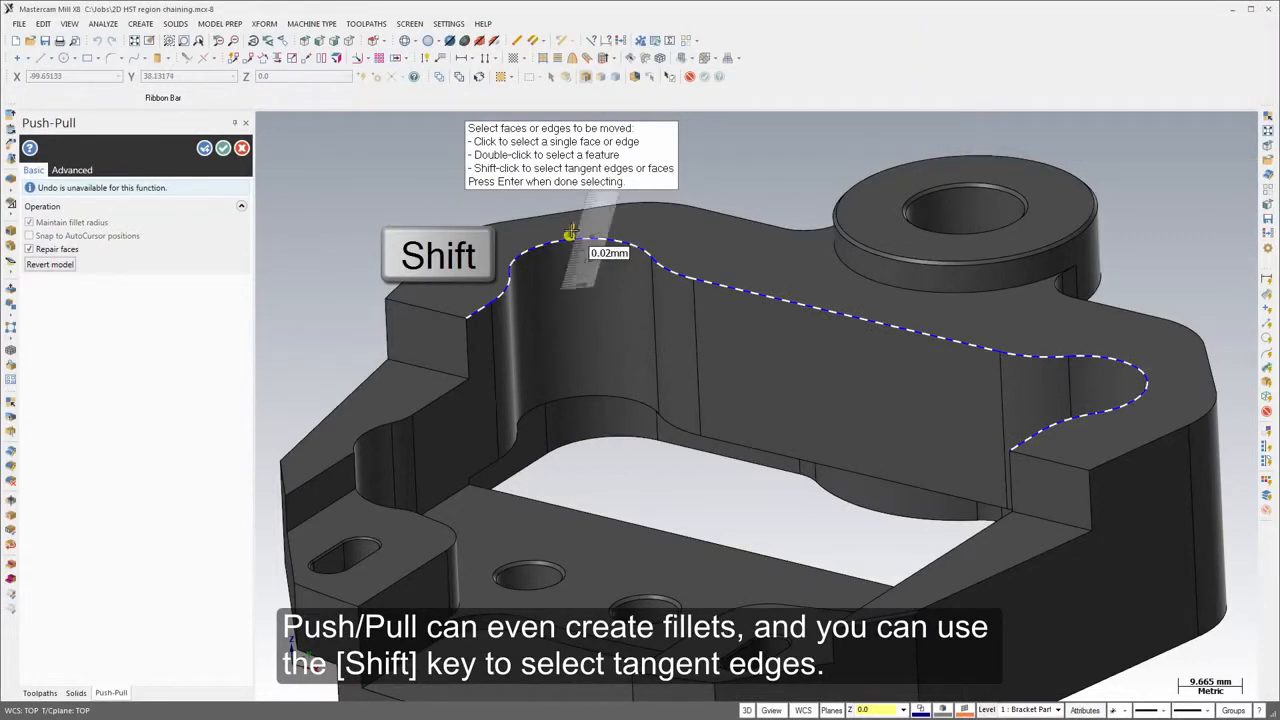
click(570, 232)
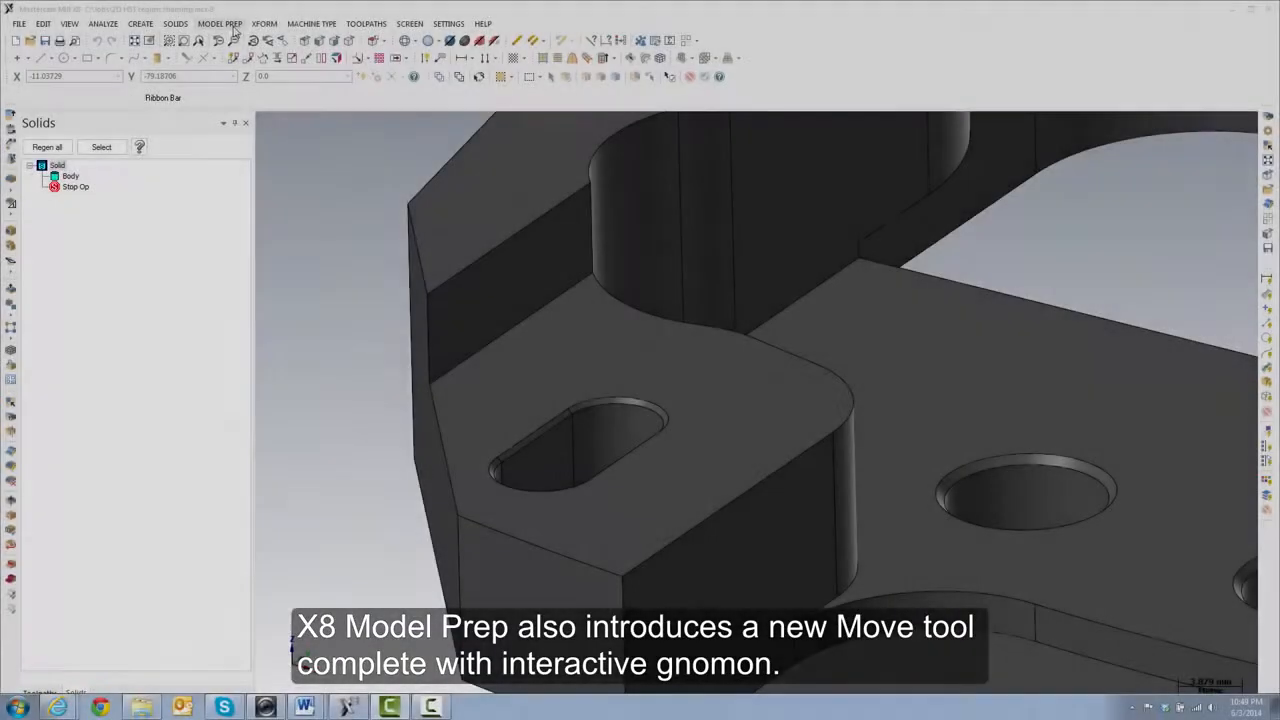
Step: Rotate the flat end face with the Move gnomon to add draft
click(220, 24)
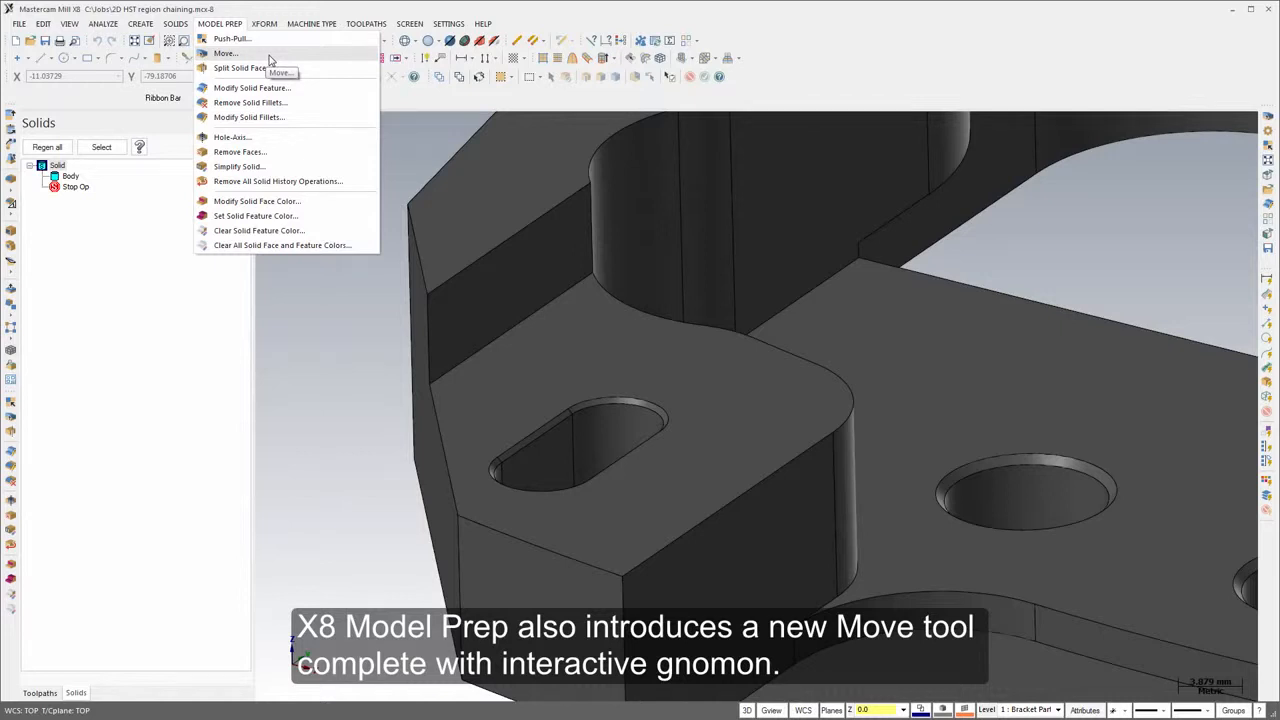
click(224, 52)
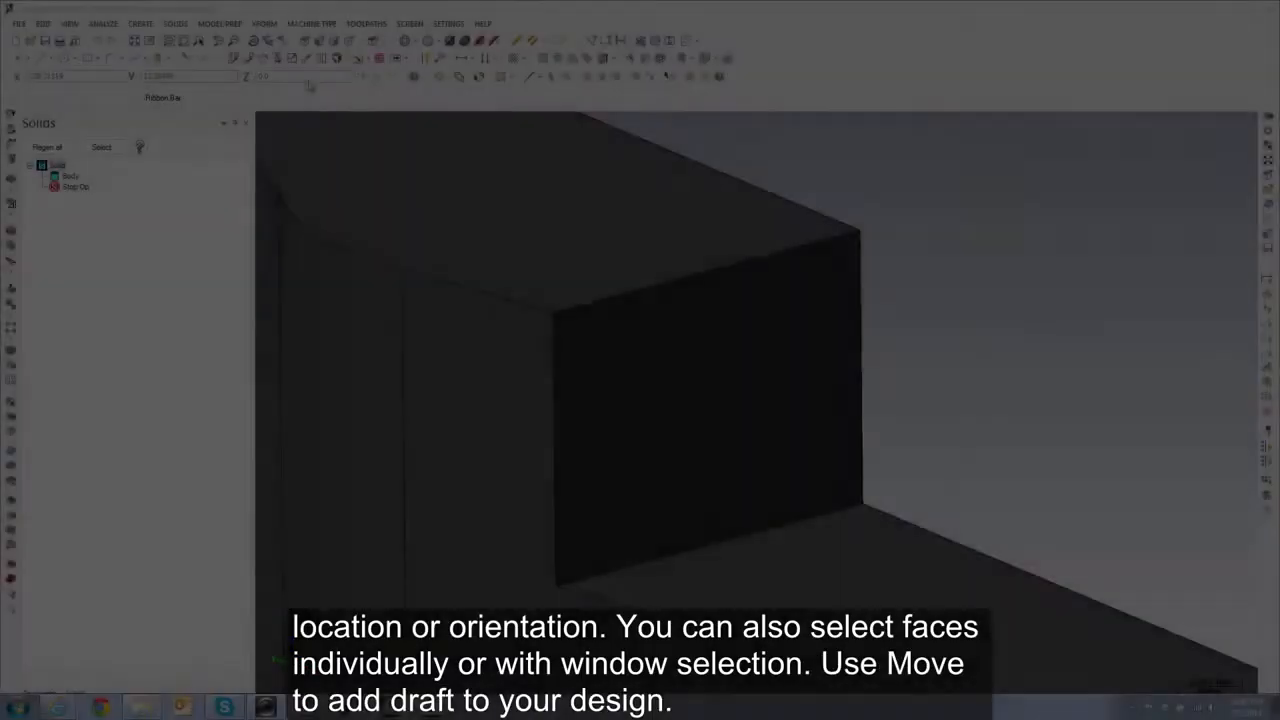
click(220, 24)
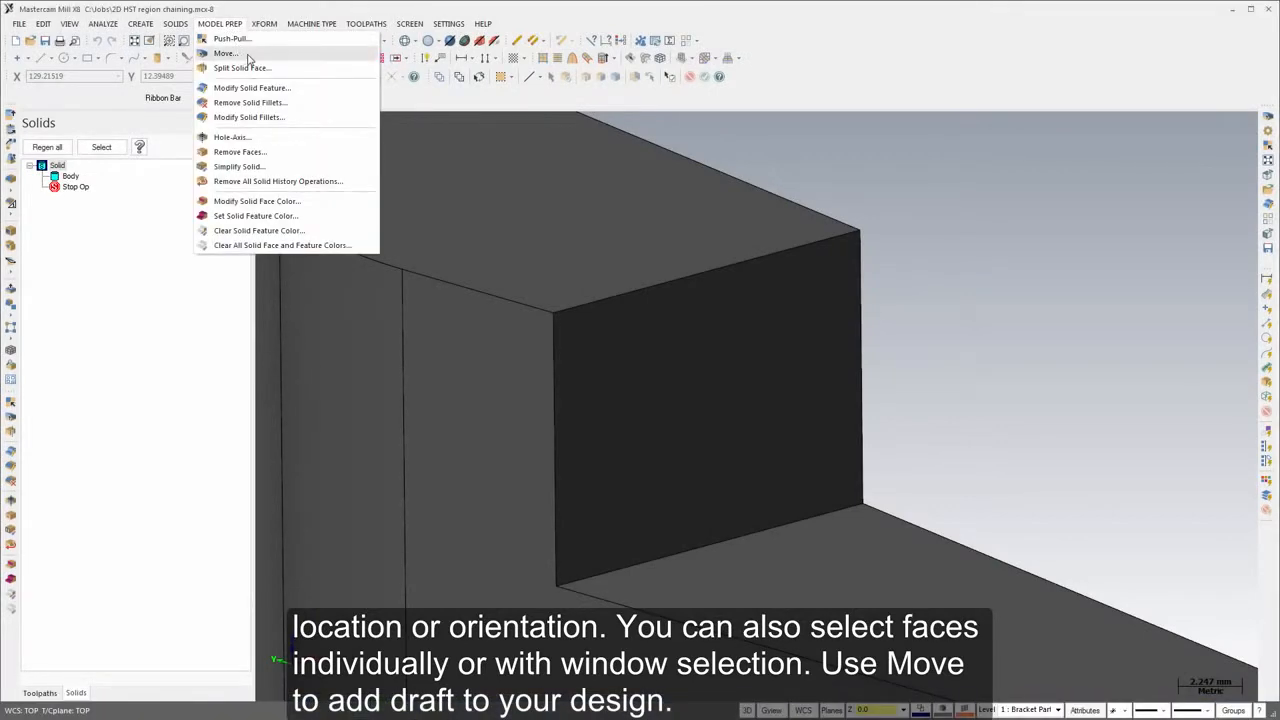
click(224, 52)
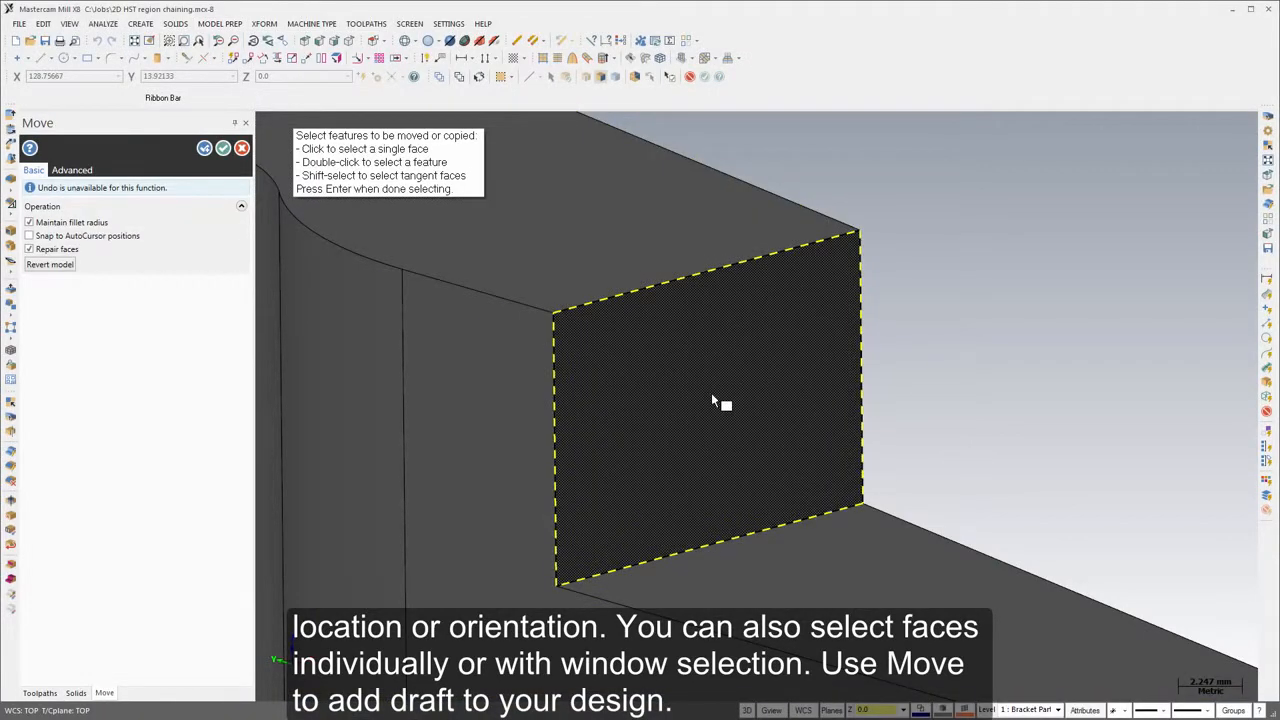
click(710, 400)
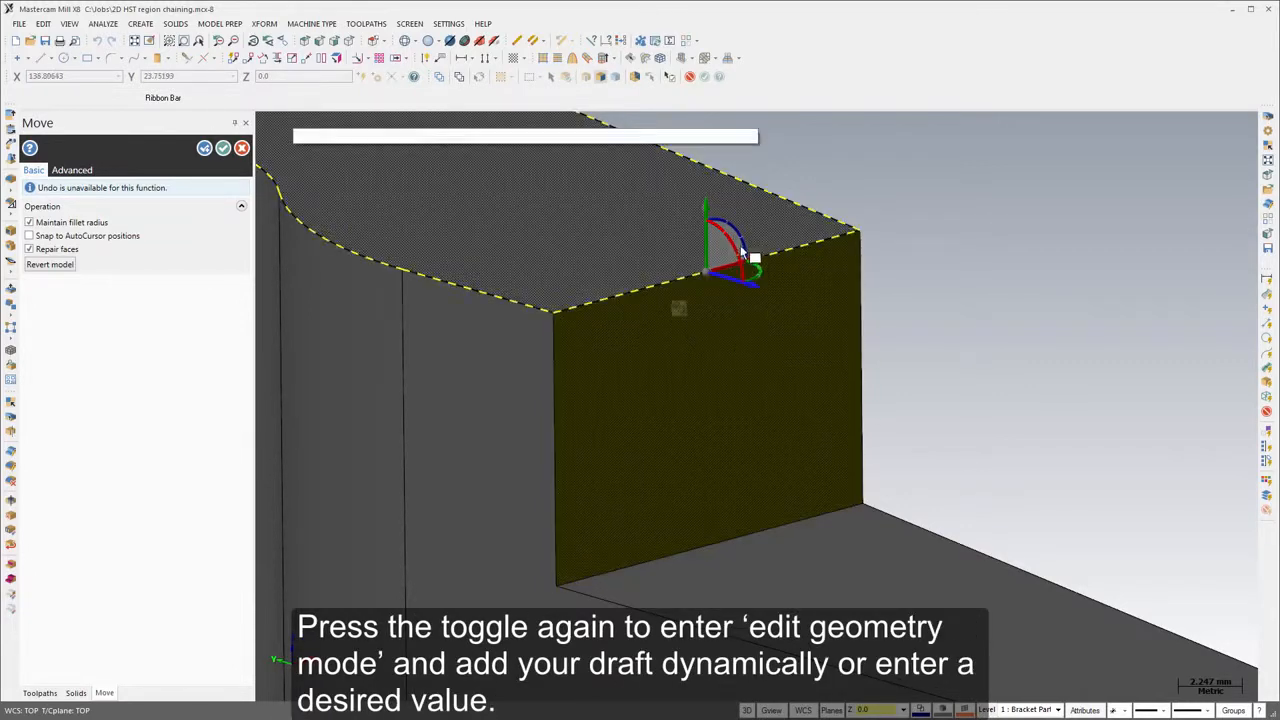
drag(750, 258, 740, 230)
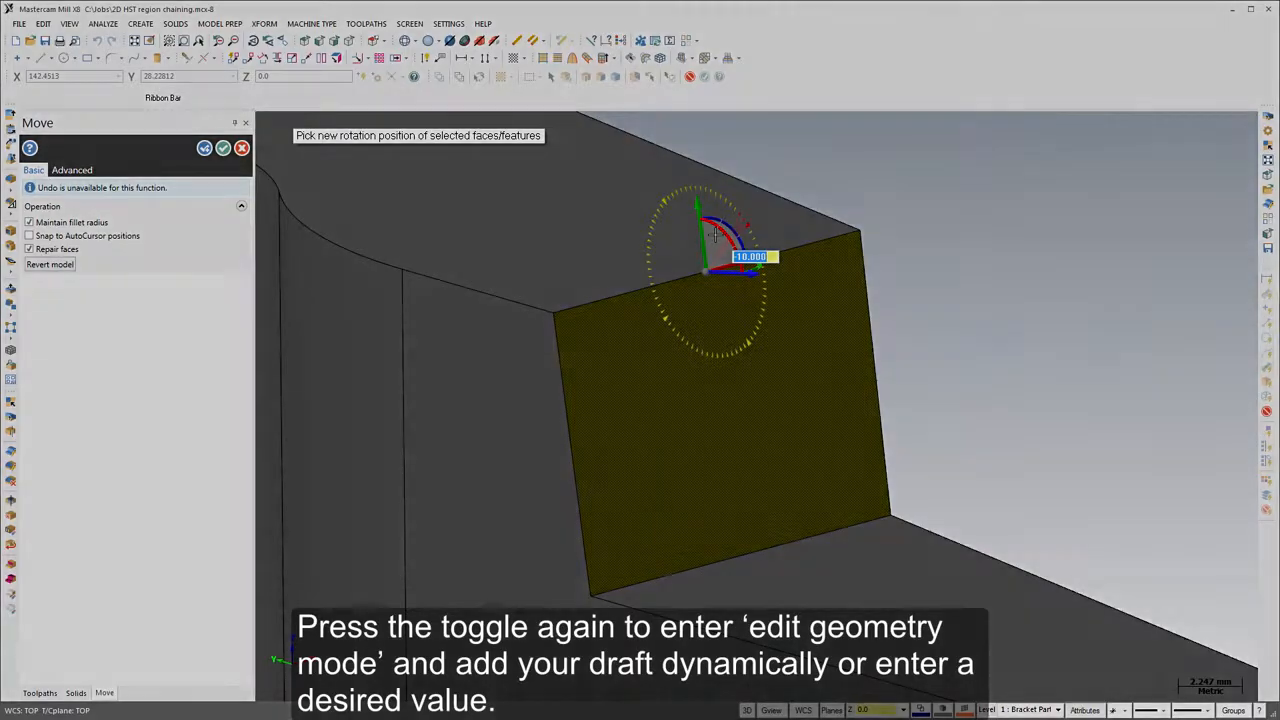
click(220, 24)
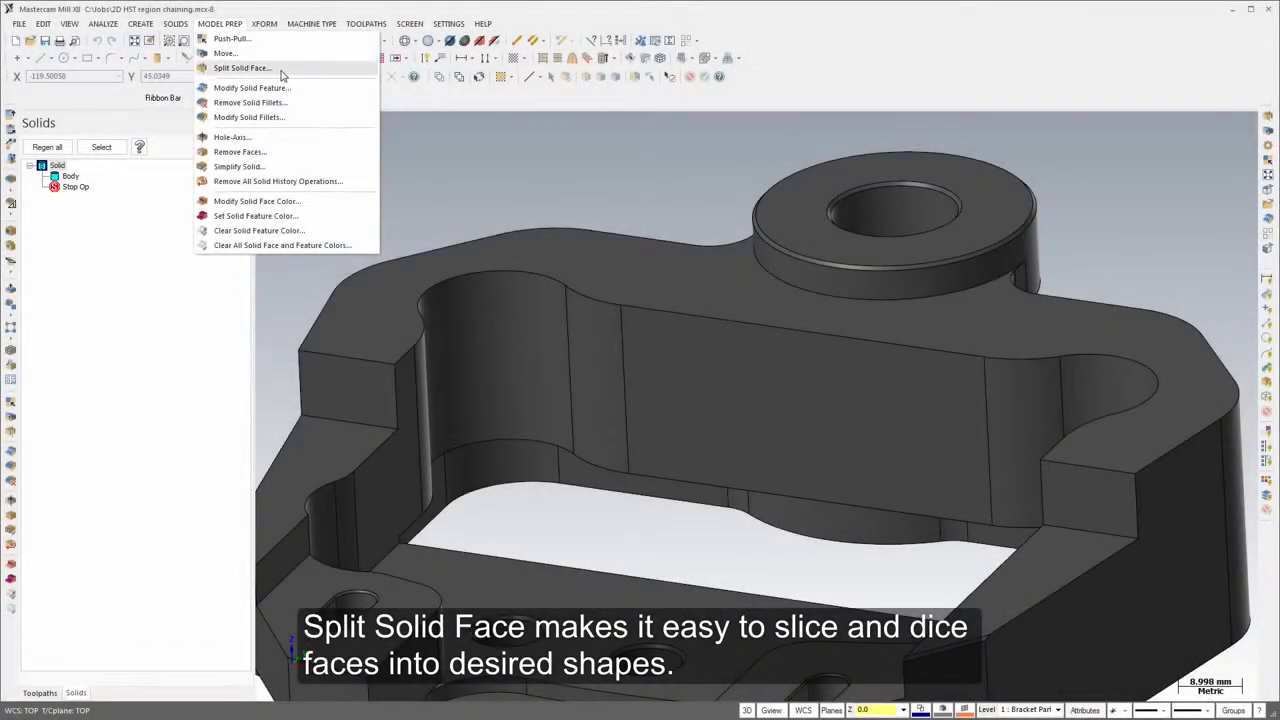
Step: Split the large top face at a picked location and push the sections down
click(240, 68)
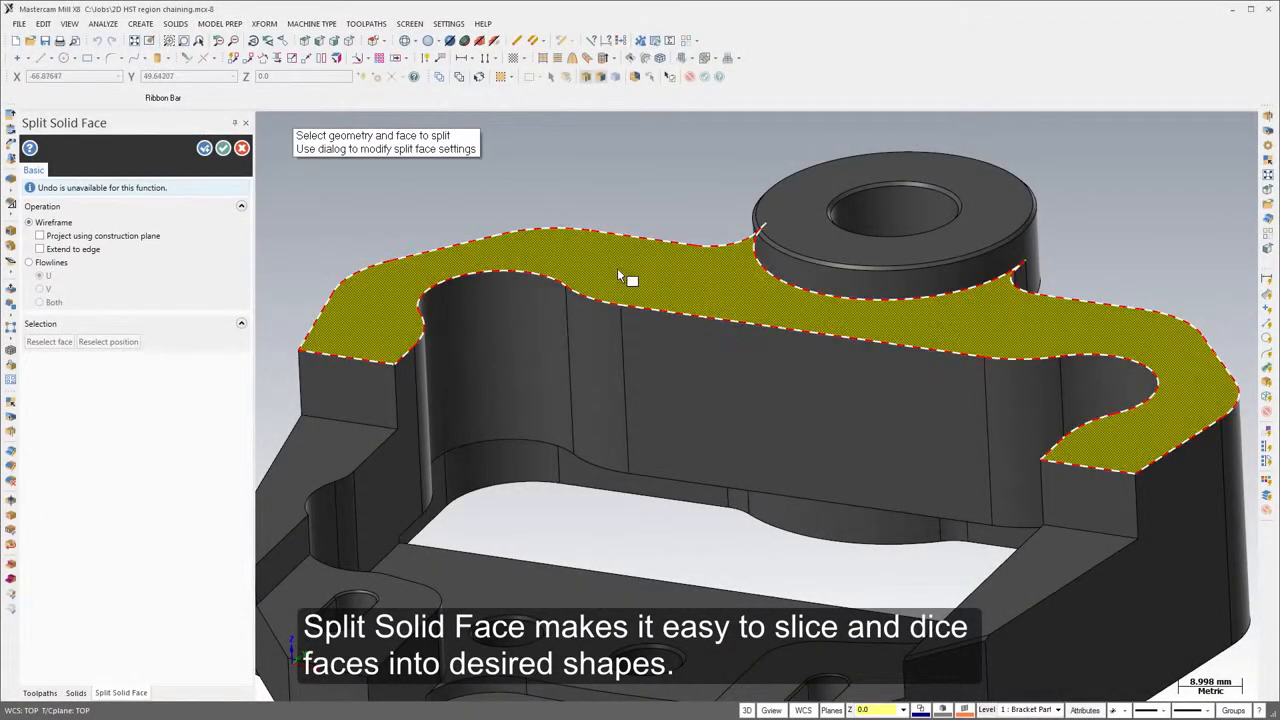
click(28, 262)
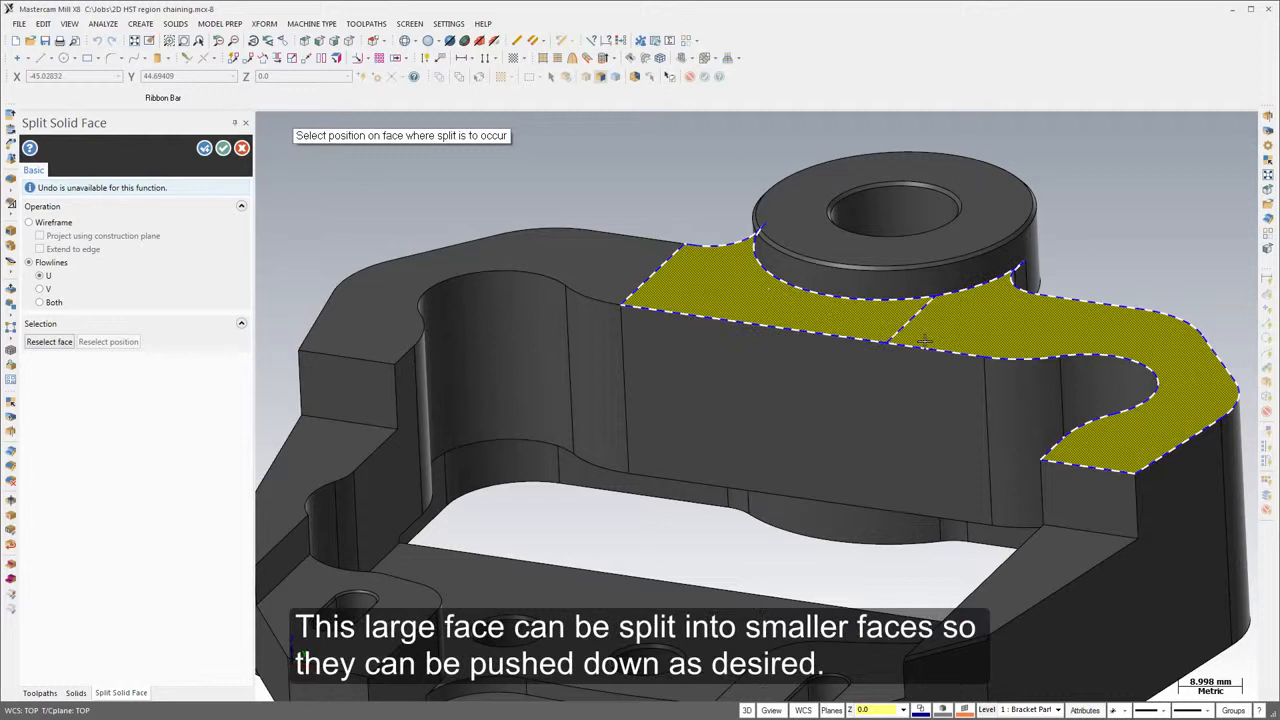
click(924, 344)
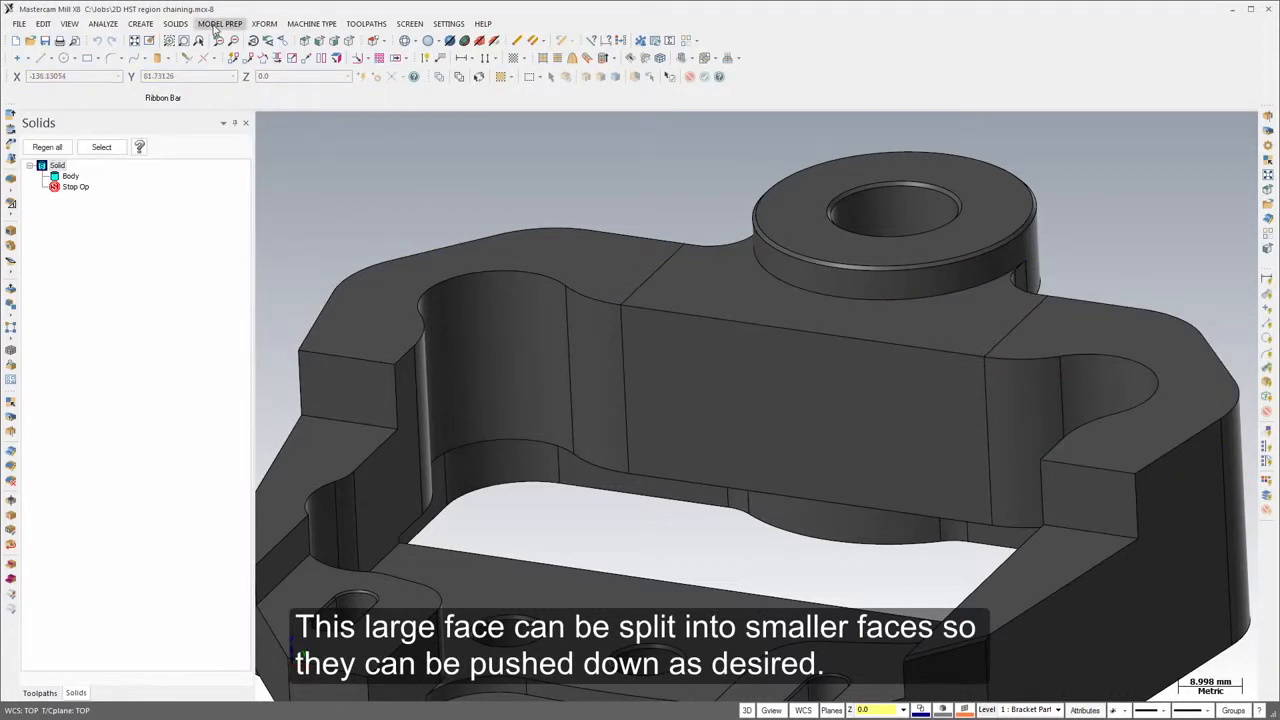
click(220, 24)
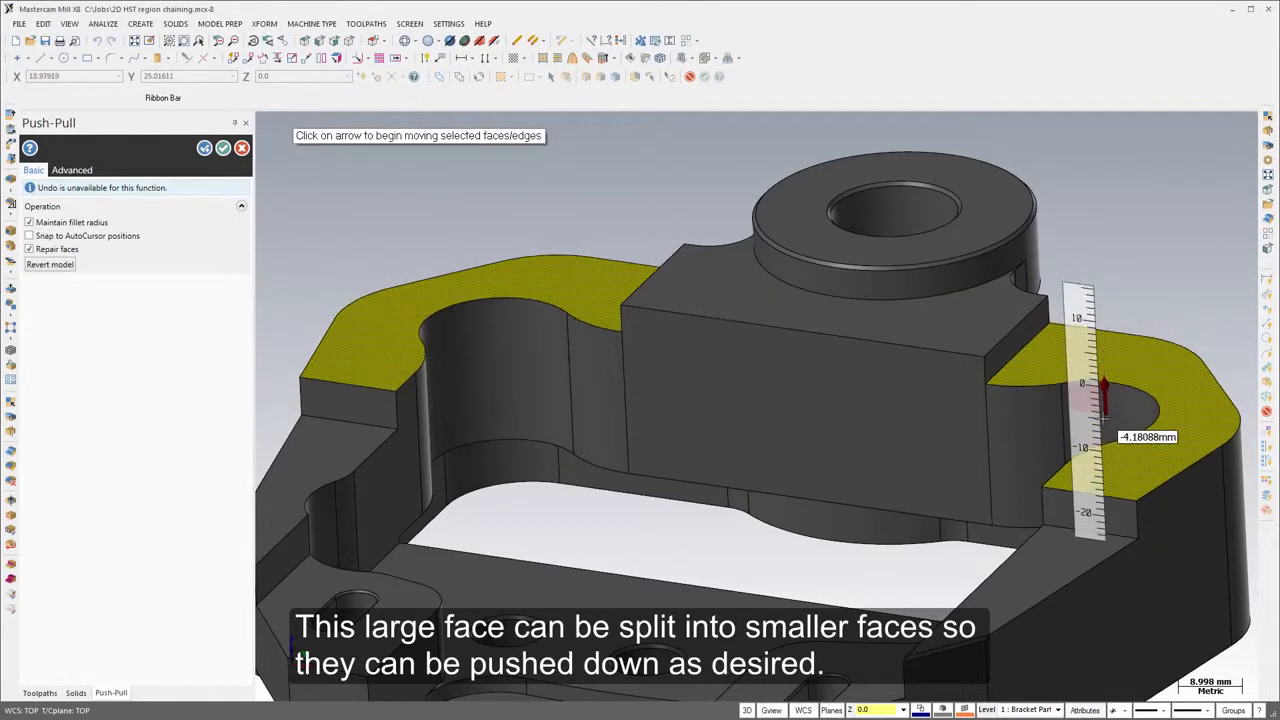
click(220, 24)
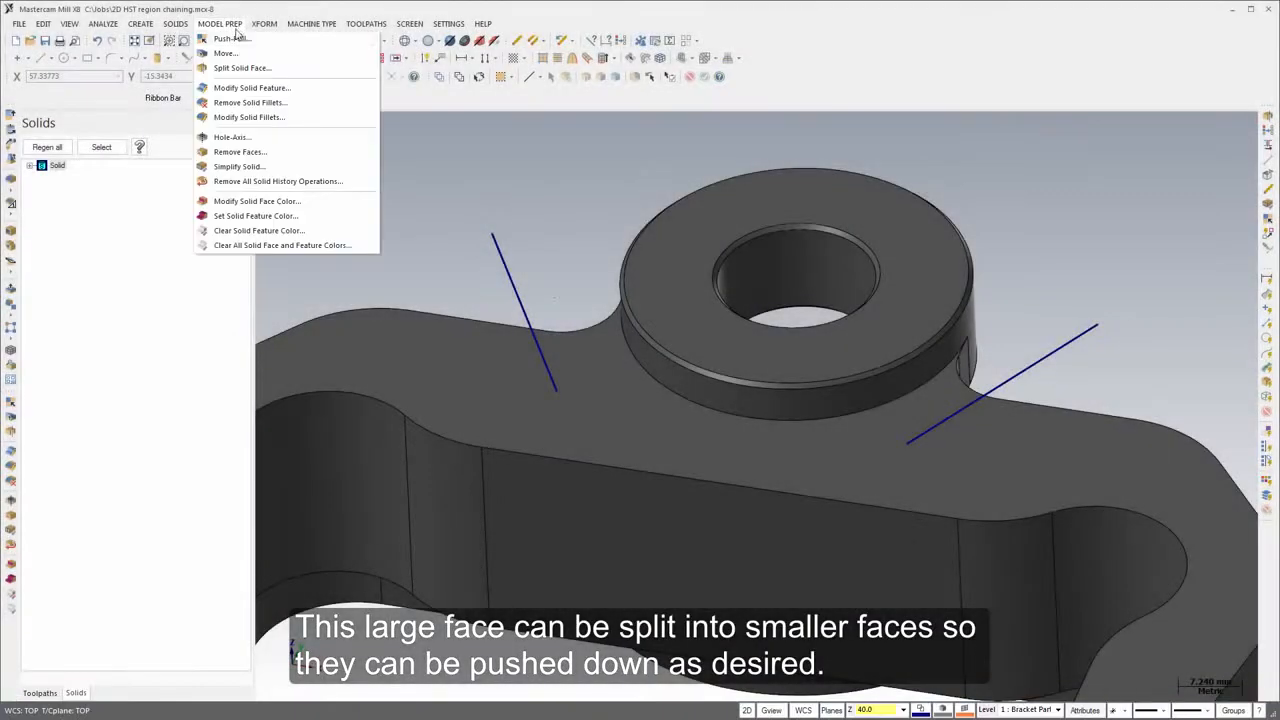
Step: Split the top face with wireframe lines extended to the face edges
click(240, 68)
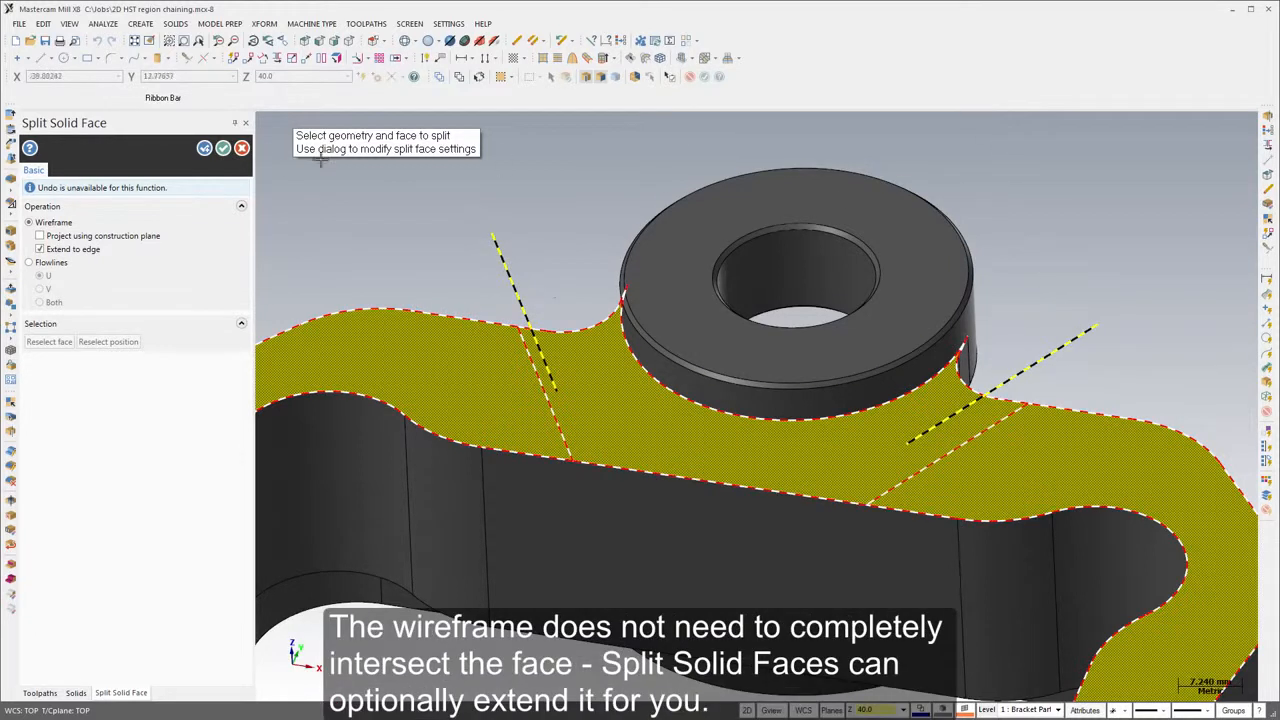
click(40, 248)
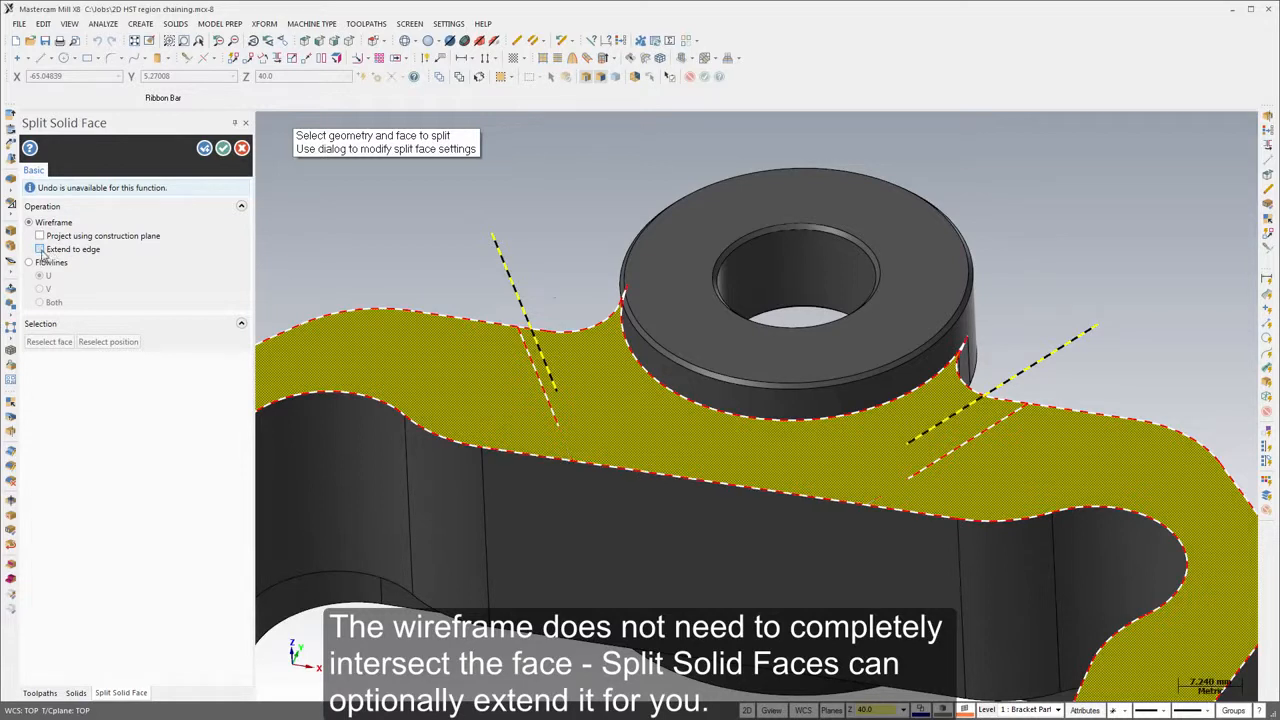
click(40, 248)
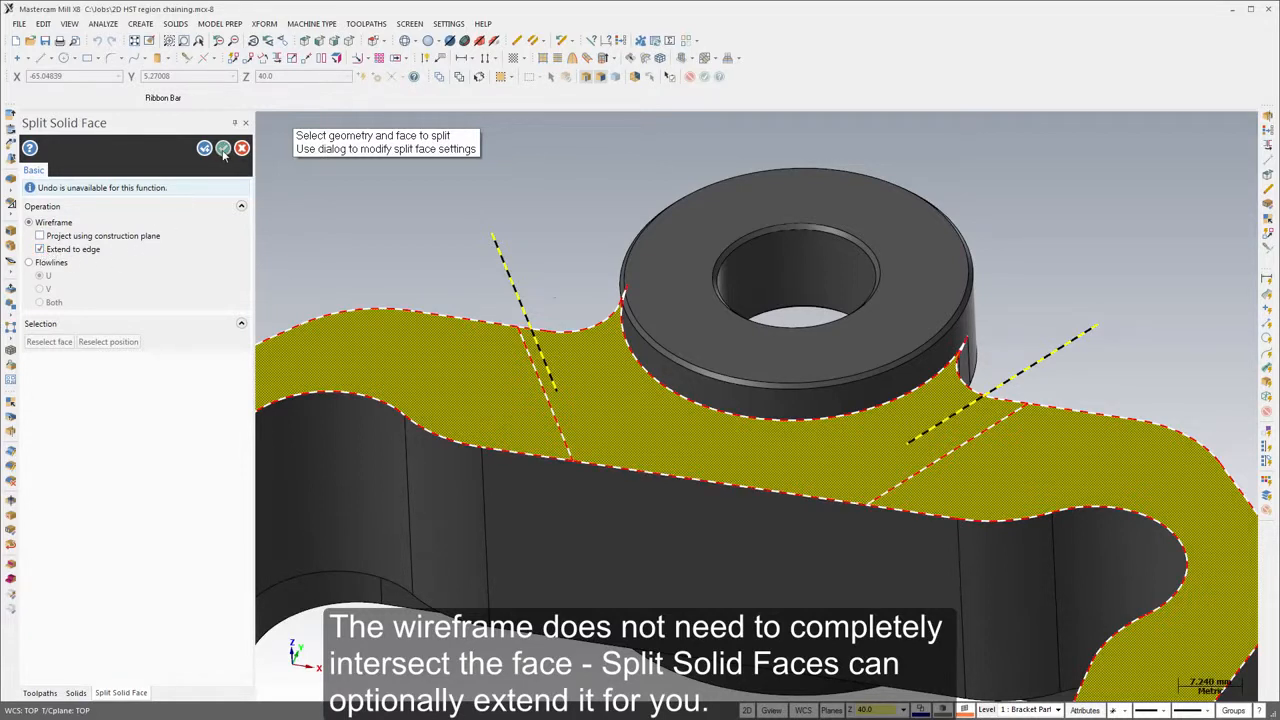
click(224, 148)
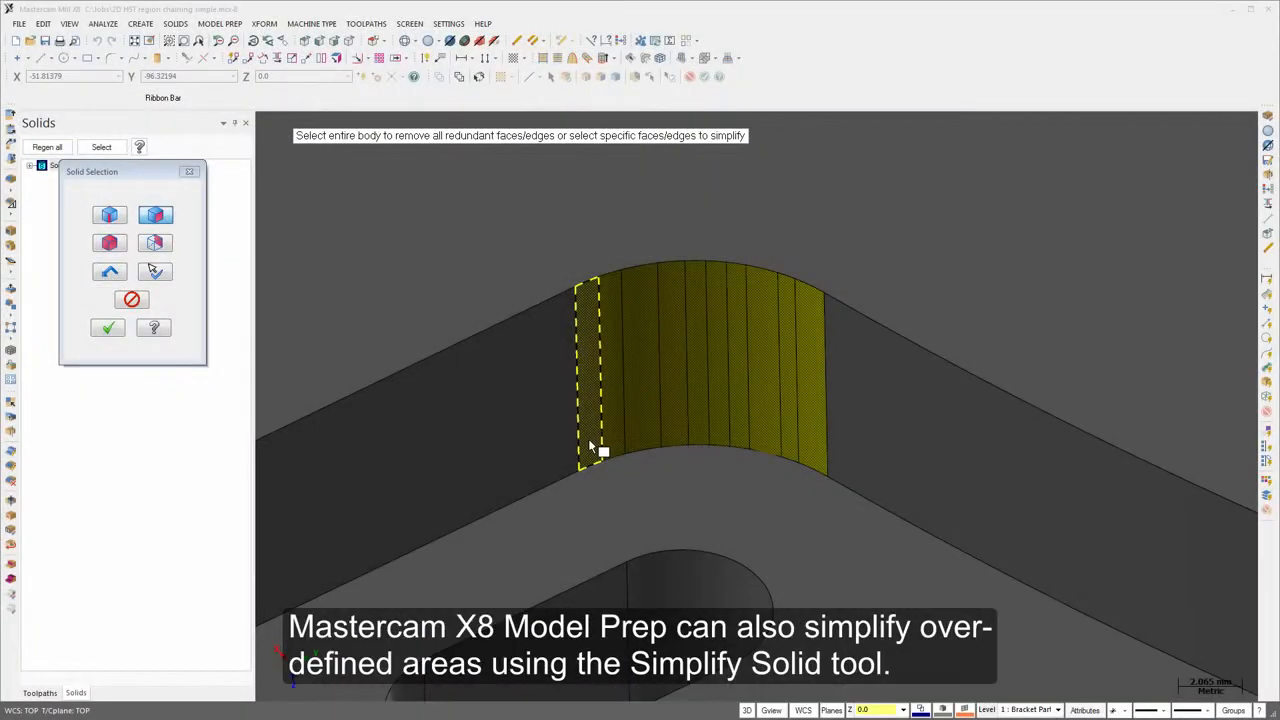
Step: Simplify the picked faces, removing their redundant faces and edges
click(108, 328)
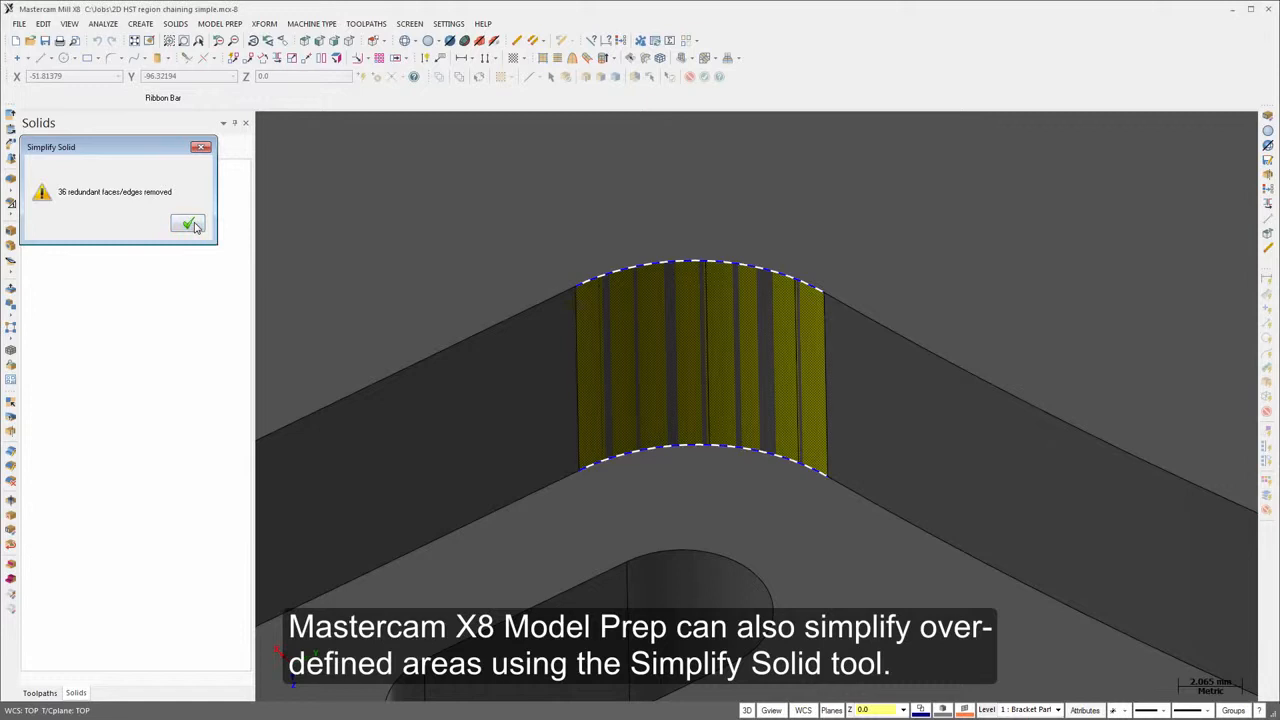
click(188, 224)
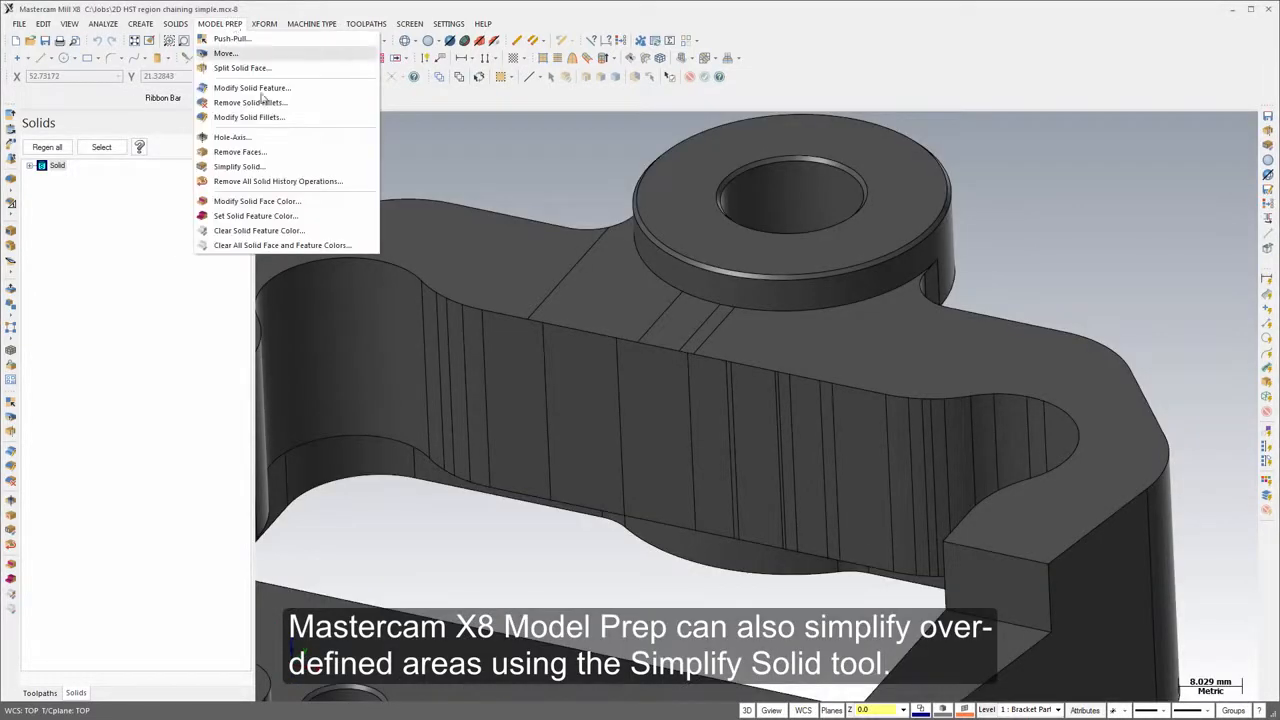
Step: Simplify a targeted area and then the whole bracket solid, accepting the result messages
click(238, 166)
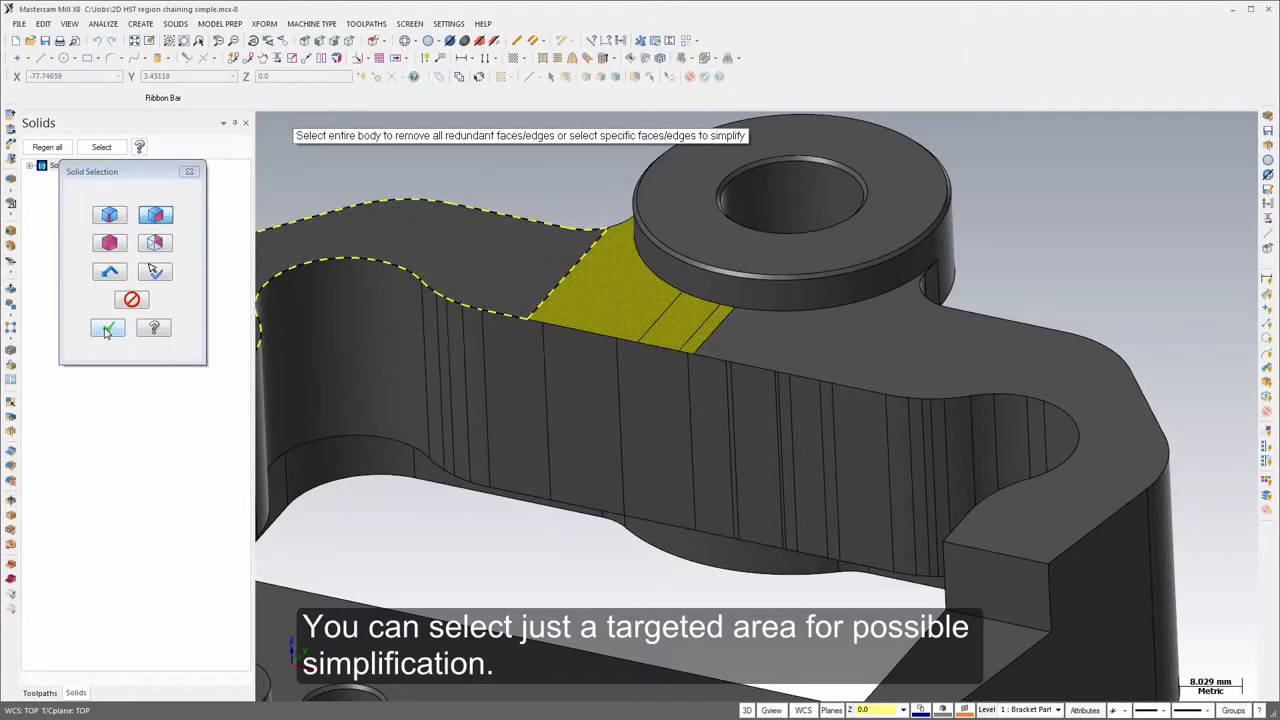
click(108, 328)
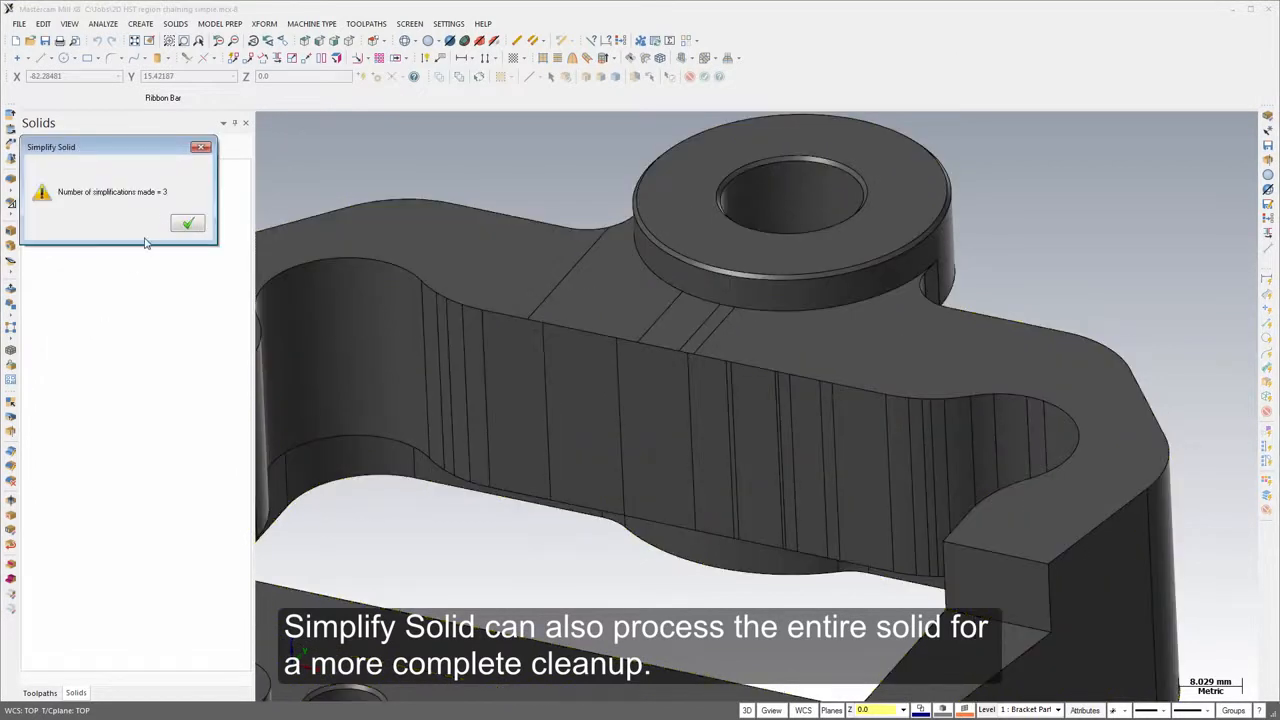
click(188, 224)
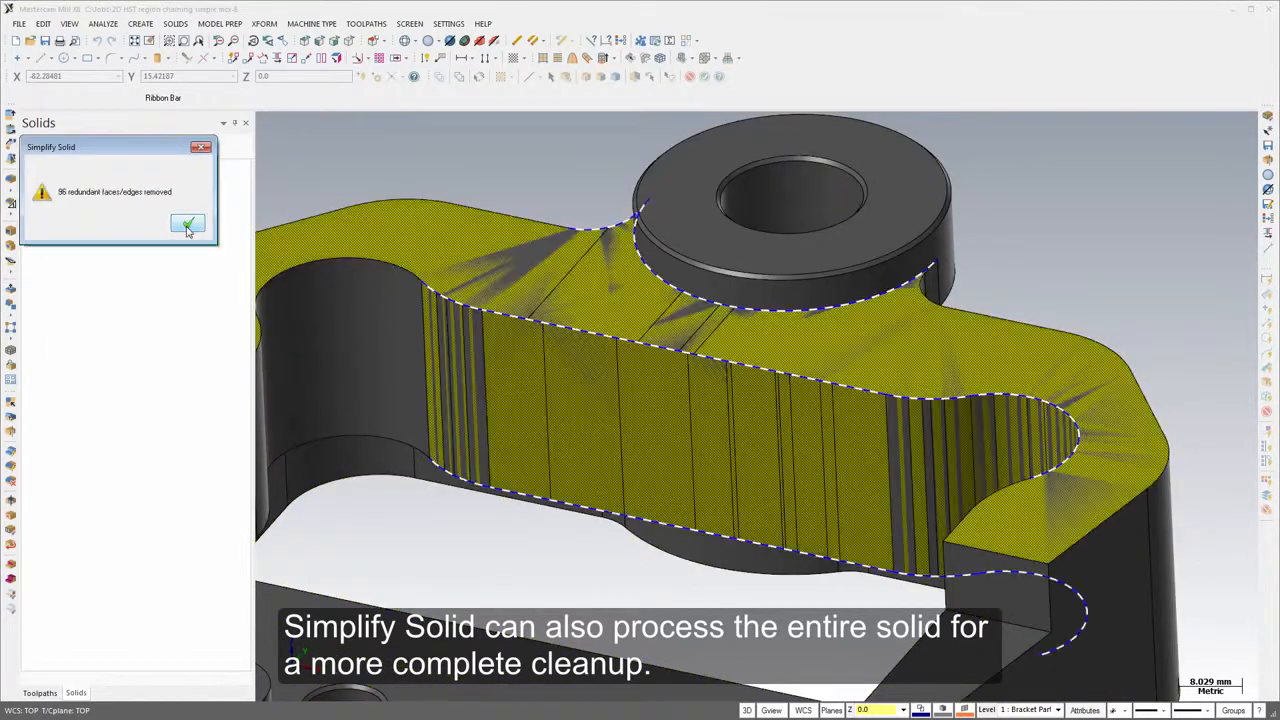
click(188, 224)
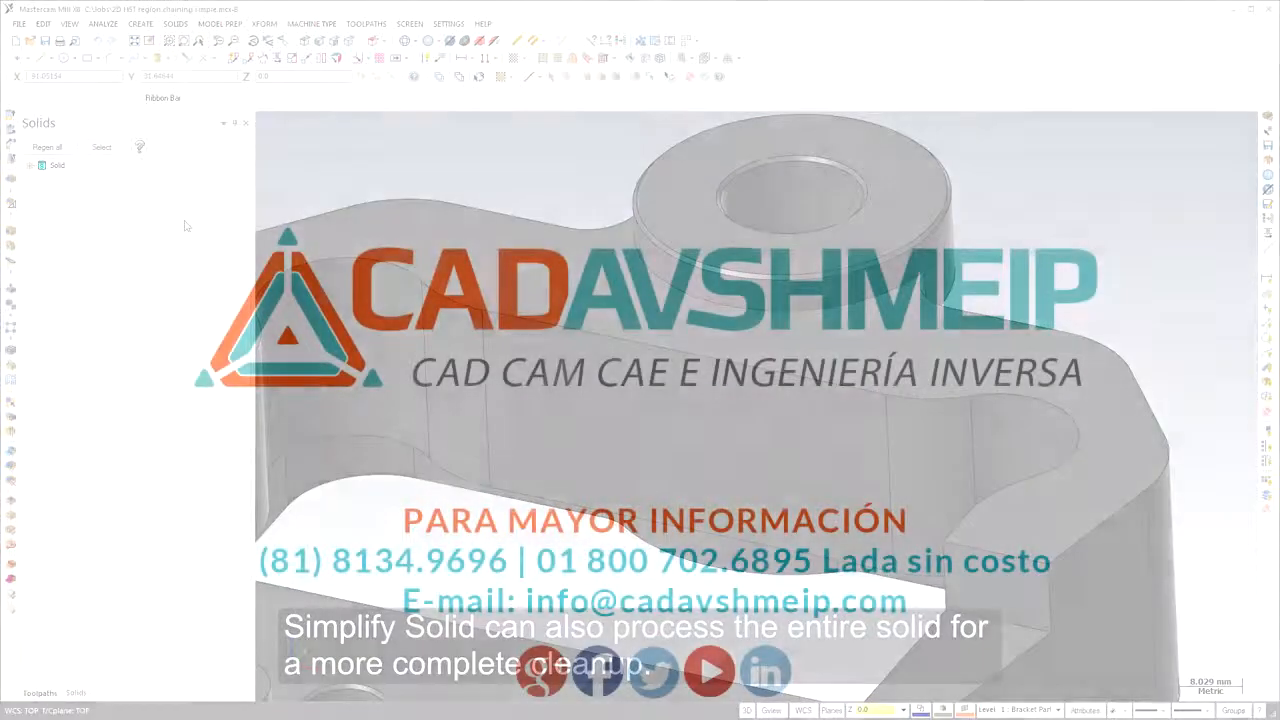